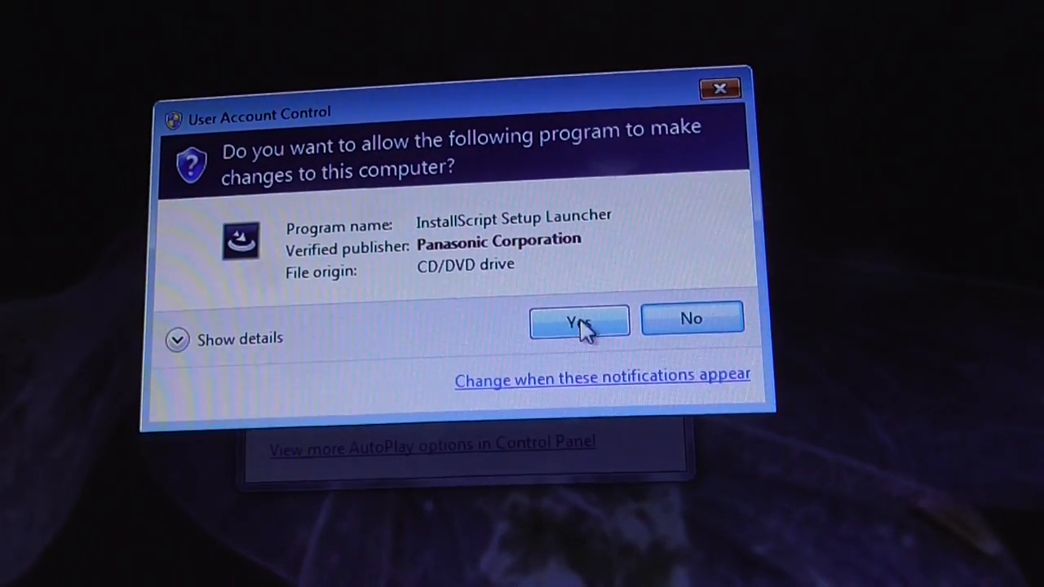
# Allow the disc's launcher in UAC and run setup.exe from the AutoPlay window.
pyautogui.click(579, 318)
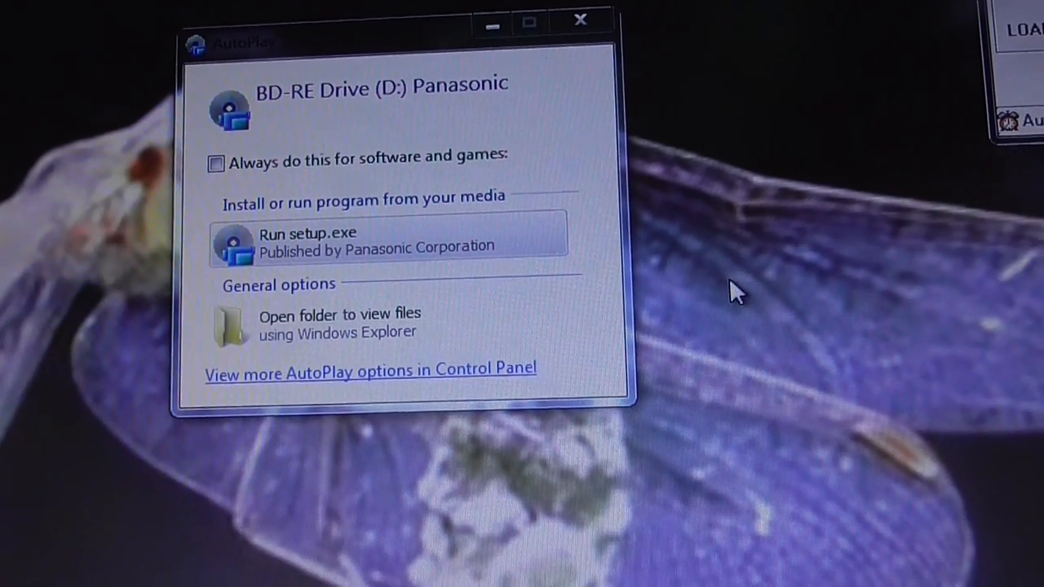
pyautogui.click(308, 240)
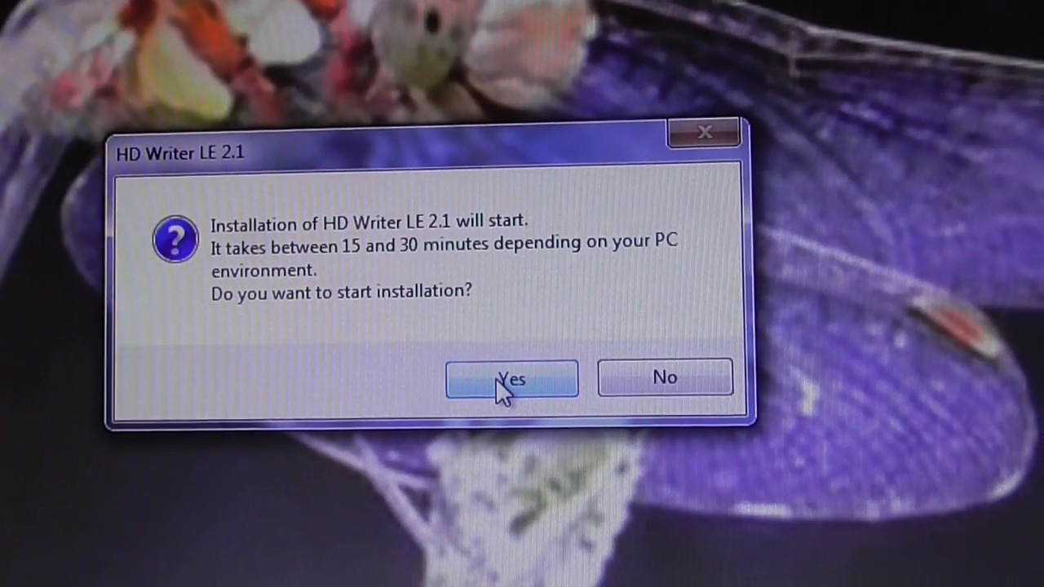
# Answer Yes to 'Do you want to start installation?' for HD Writer LE 2.1.
pyautogui.click(512, 378)
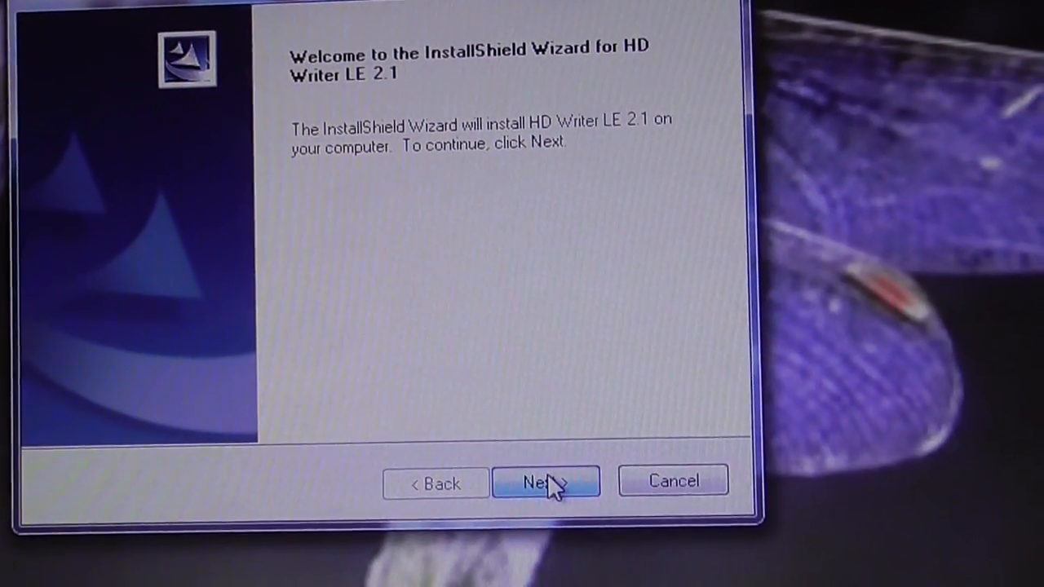
# Leave the welcome page, read down the license text and select 'I accept the terms of the license agreement'.
pyautogui.click(545, 480)
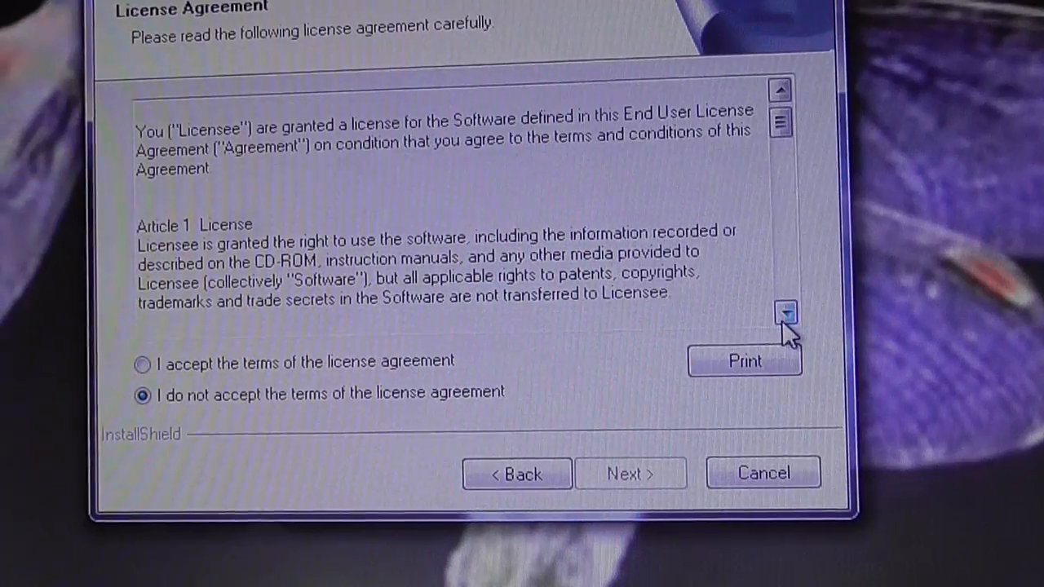
pyautogui.click(784, 317)
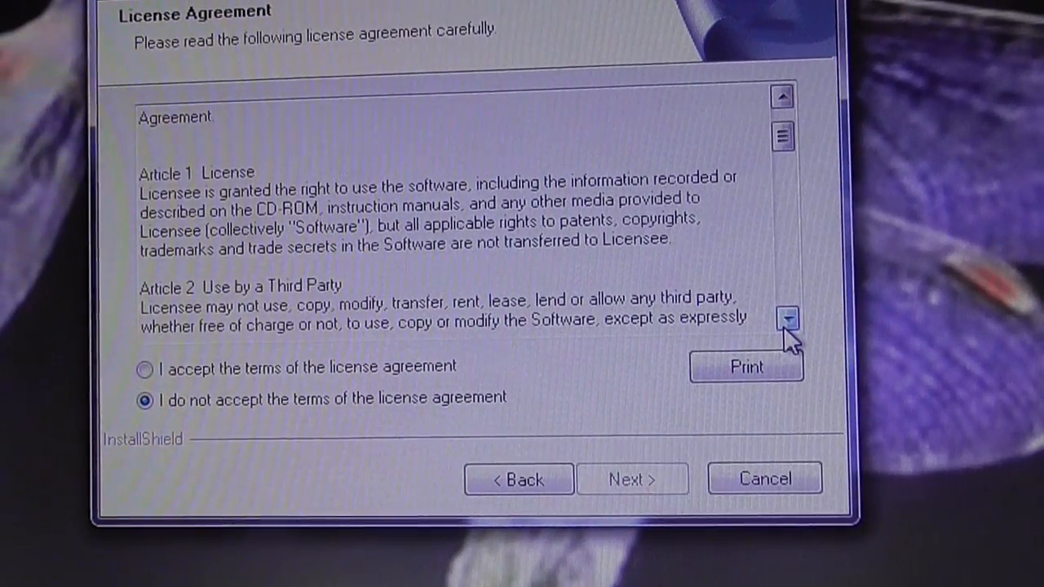
pyautogui.click(783, 318)
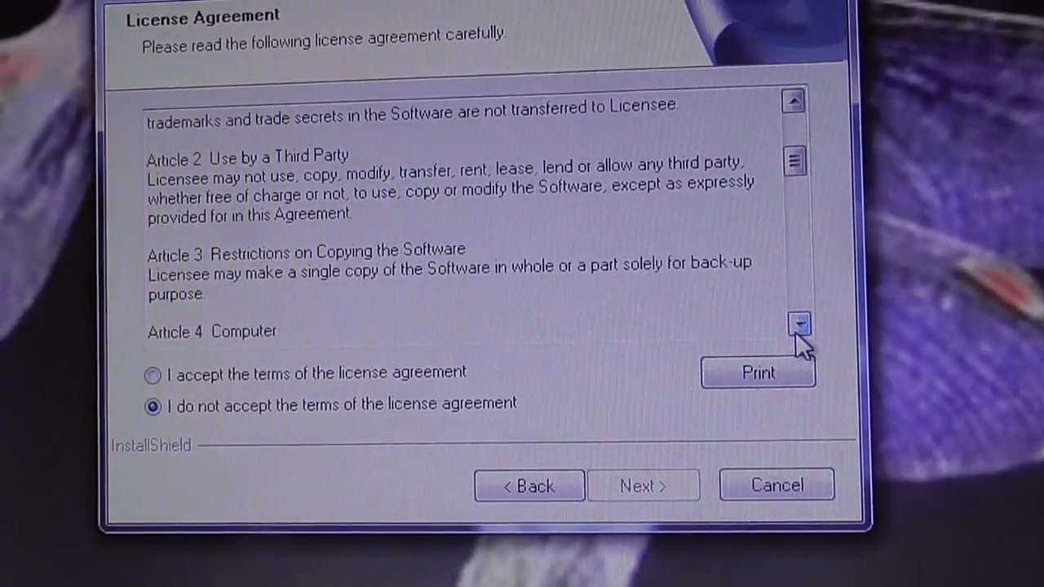
pyautogui.click(795, 323)
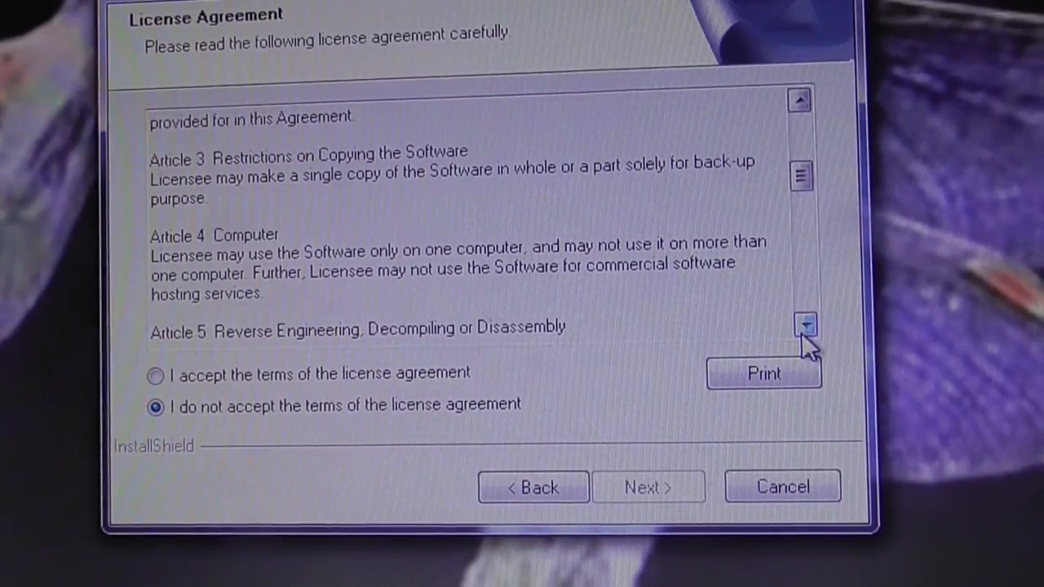
pyautogui.click(799, 324)
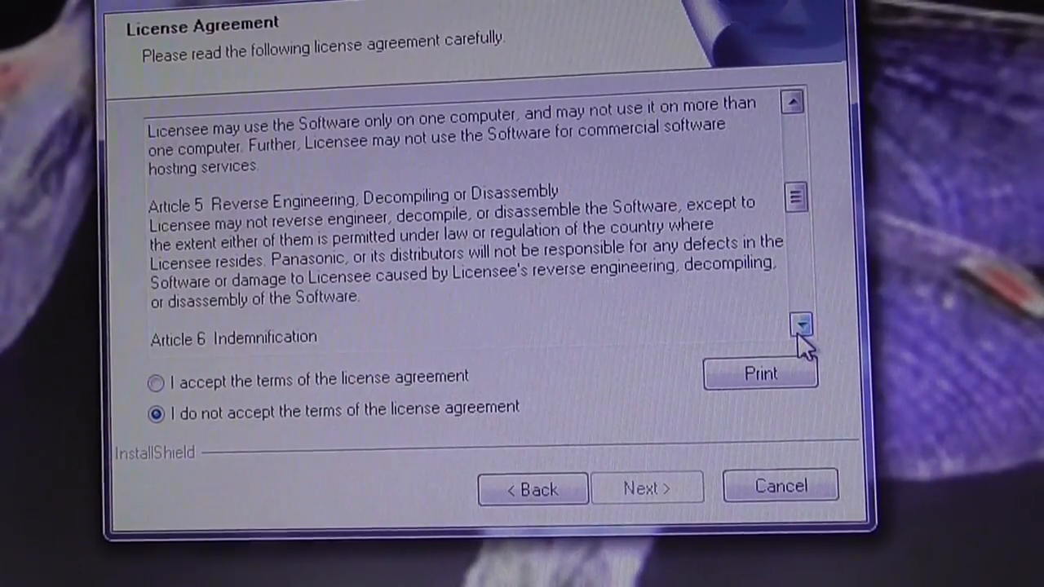
pyautogui.click(799, 326)
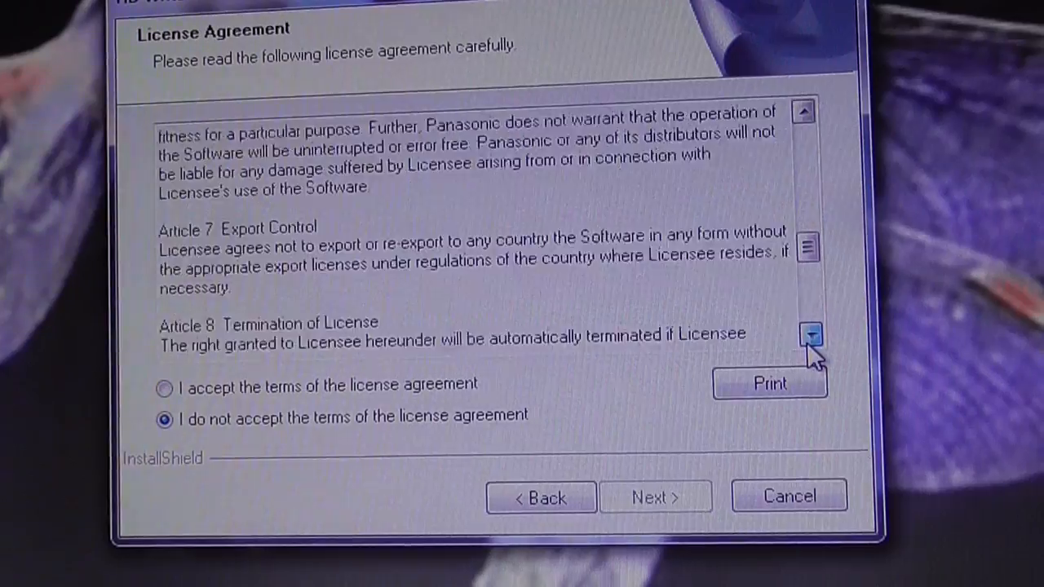
pyautogui.click(809, 334)
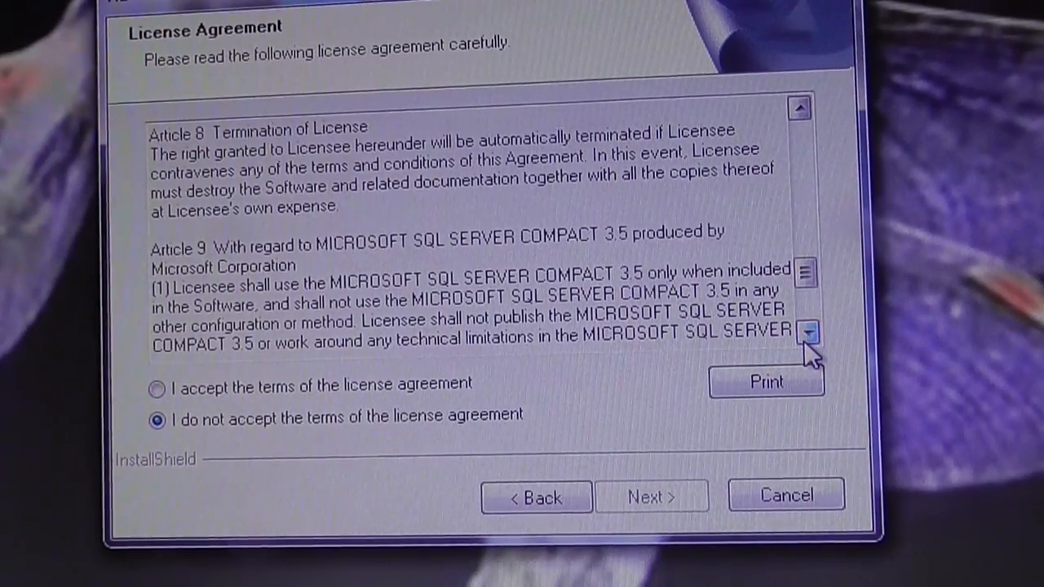
pyautogui.click(806, 333)
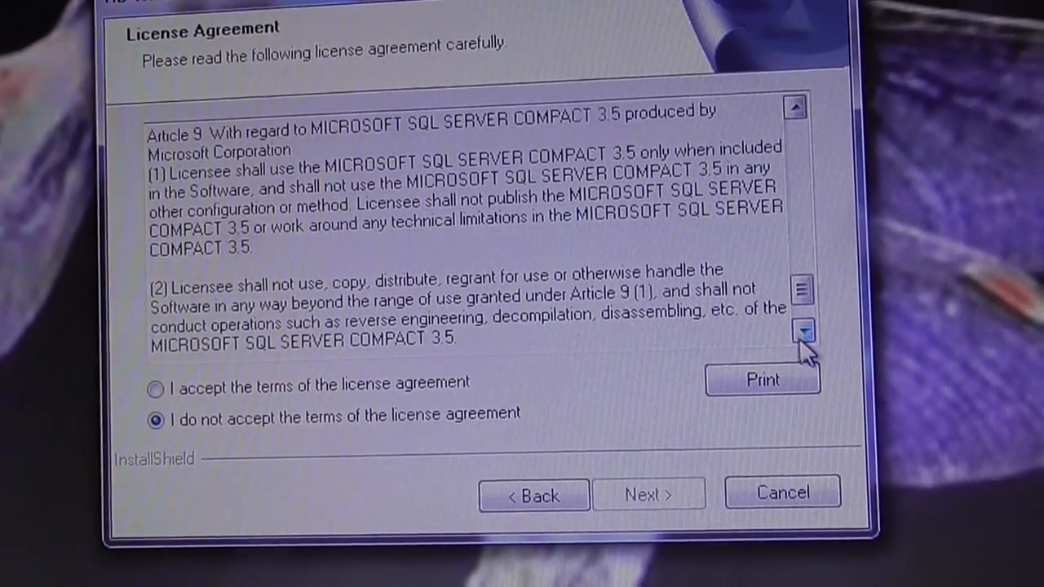
pyautogui.click(160, 384)
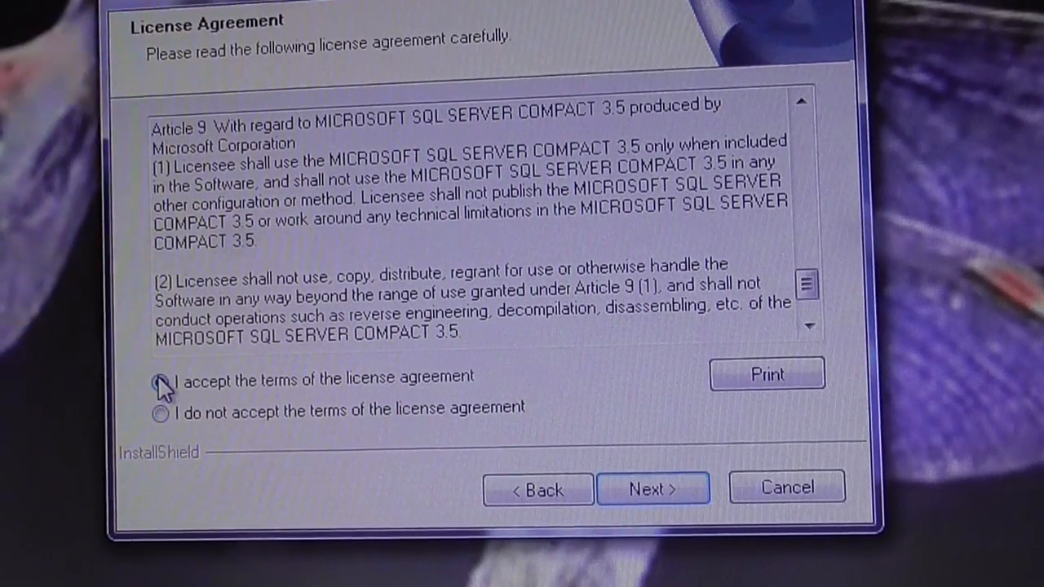
pyautogui.click(162, 380)
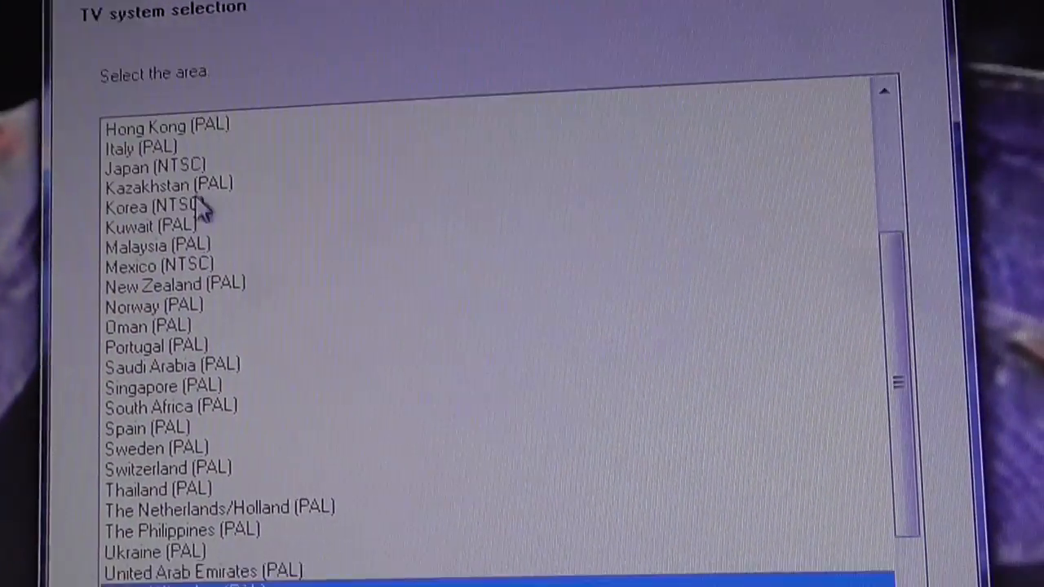
# Choose United Kingdom (PAL) as the TV system area and continue to the next page.
pyautogui.click(155, 476)
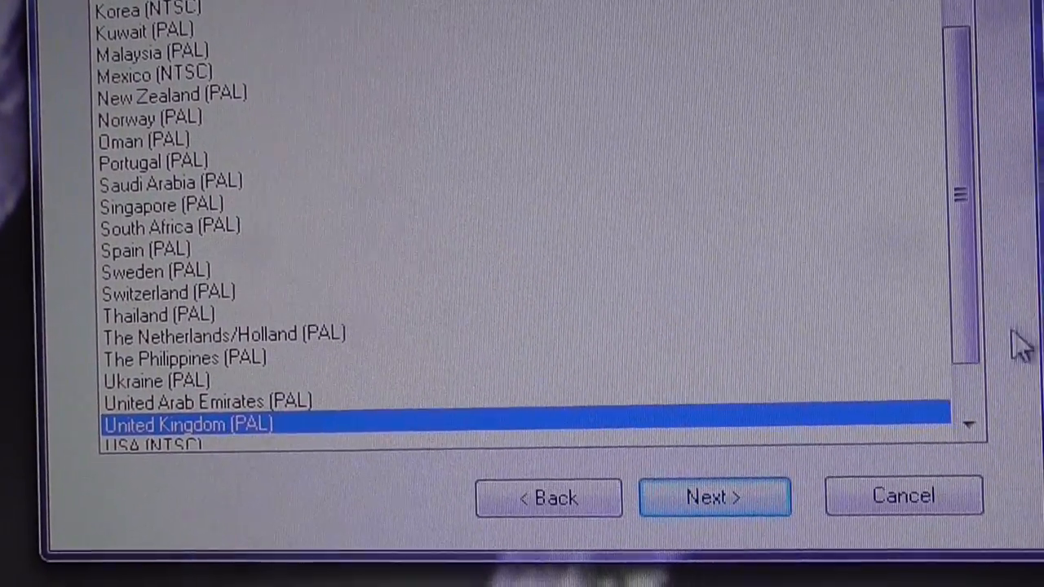
pyautogui.scroll(-3)
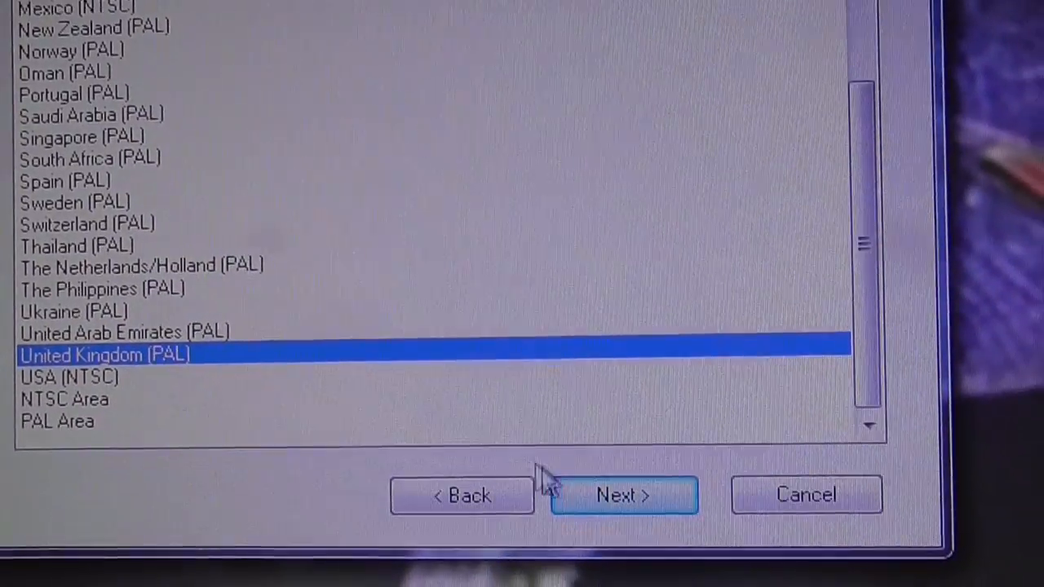
pyautogui.click(623, 496)
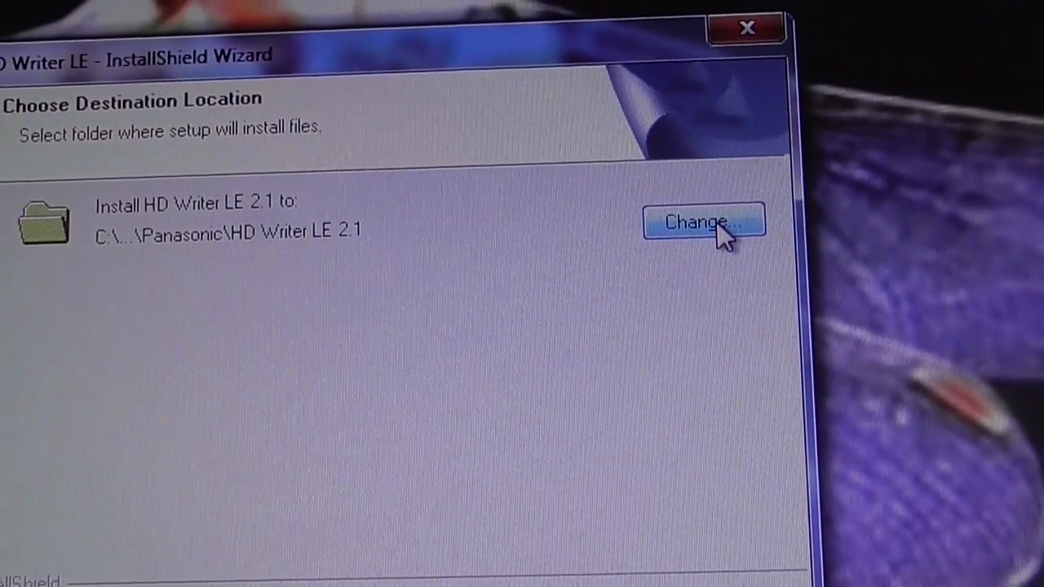
# Review the install folder, keep the default Program Files (x86)\Panasonic\HD Writer LE 2.1 path and continue.
pyautogui.click(704, 222)
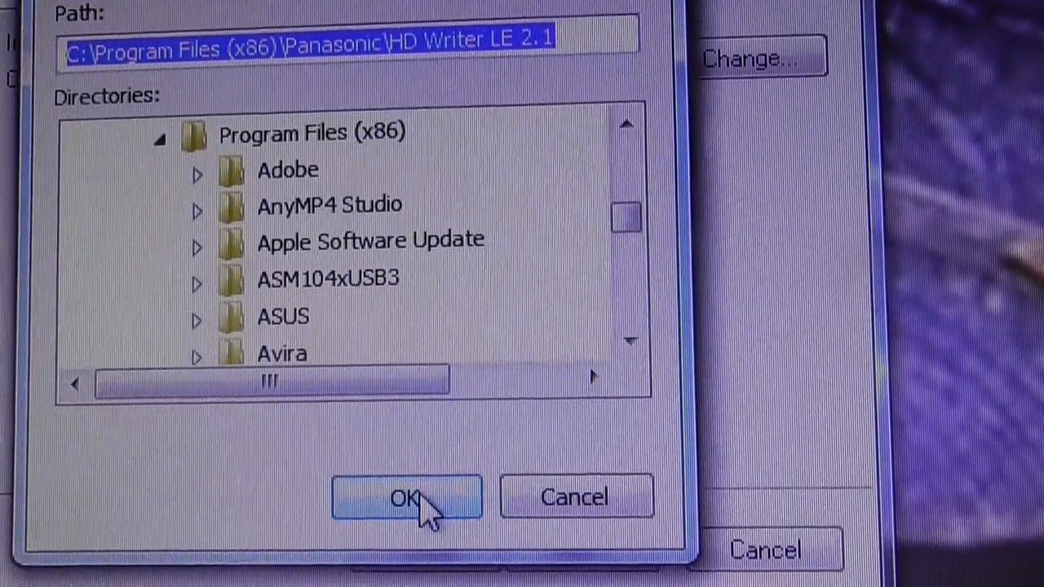
pyautogui.click(405, 497)
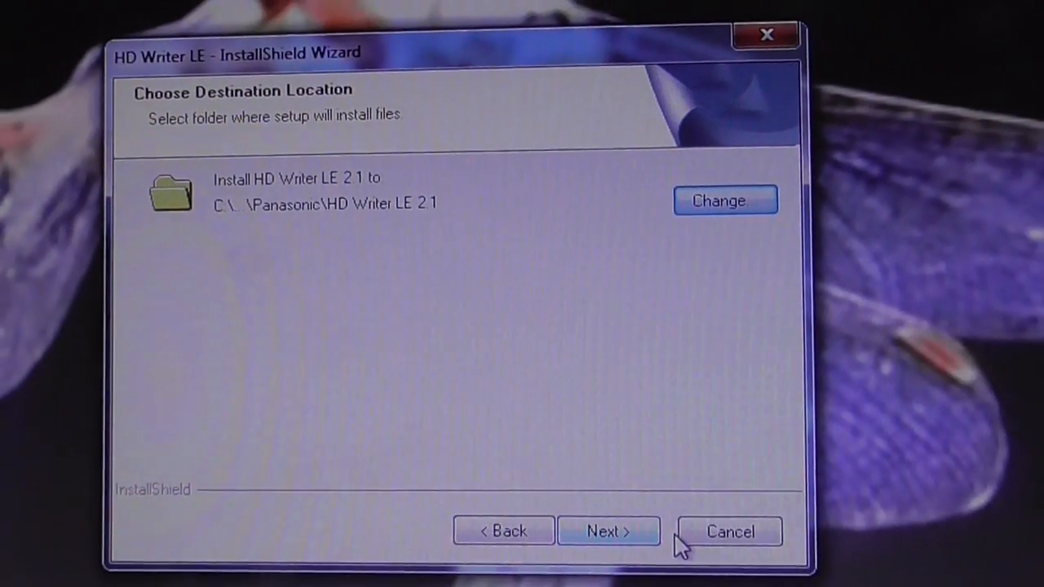
pyautogui.click(608, 532)
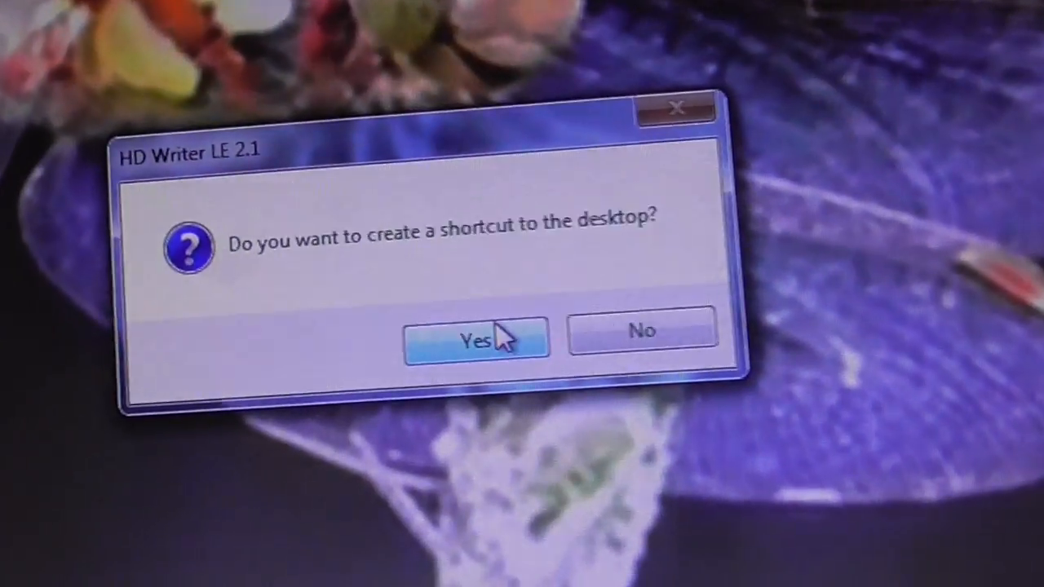
# Answer Yes to creating a desktop shortcut for HD Writer LE 2.1.
pyautogui.click(476, 337)
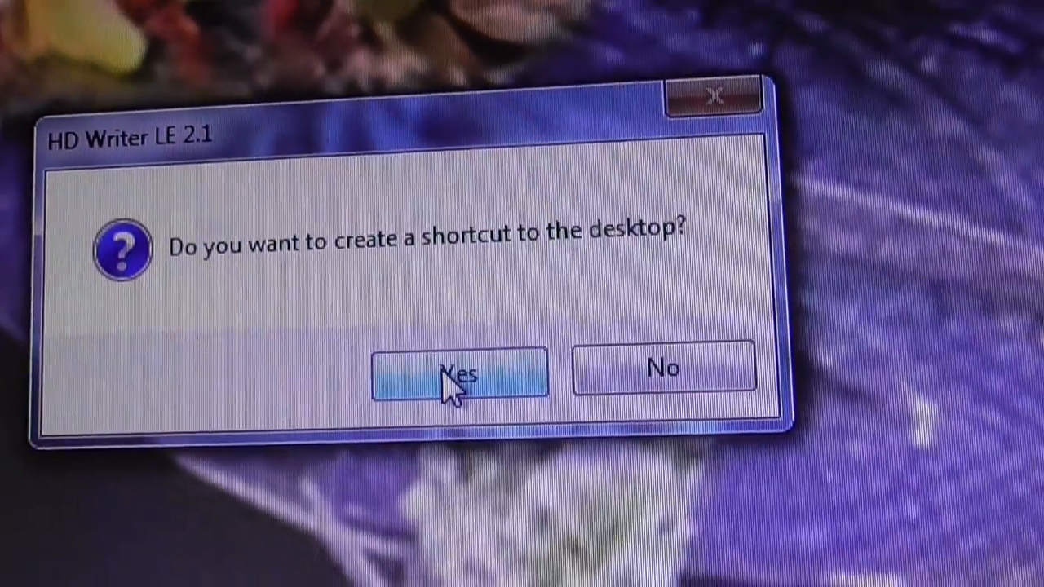
pyautogui.click(460, 375)
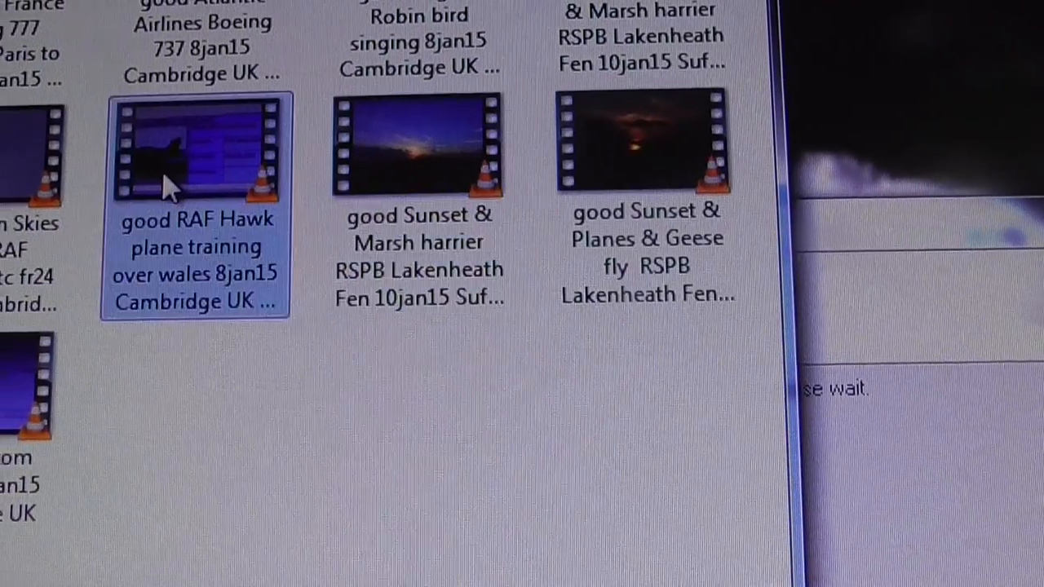
# Scroll through the folder of bird, plane and sunset video clips while setup waits.
pyautogui.scroll(-3)
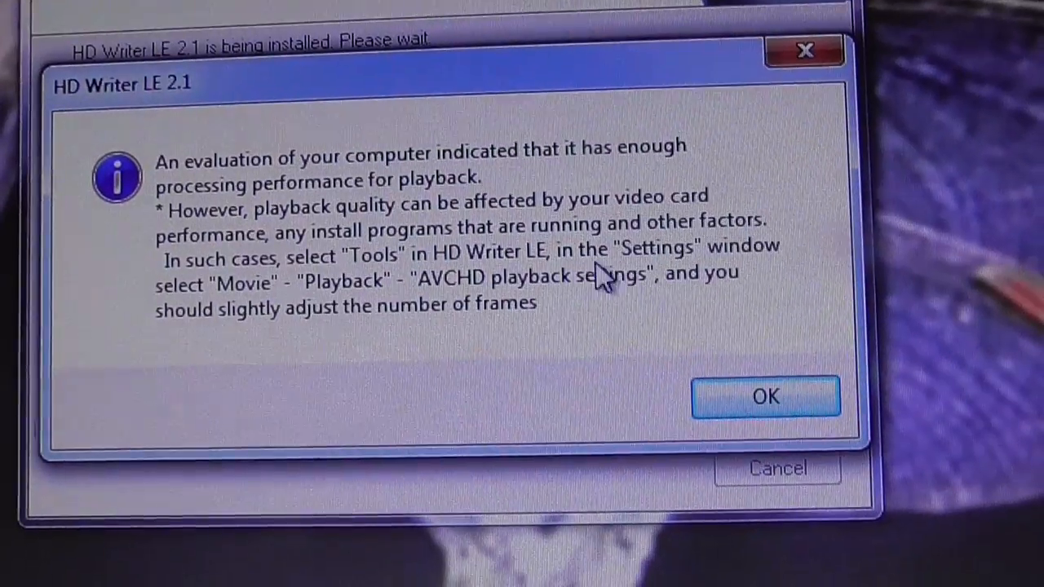
# Acknowledge with OK the notice that this computer has enough playback performance.
pyautogui.click(764, 397)
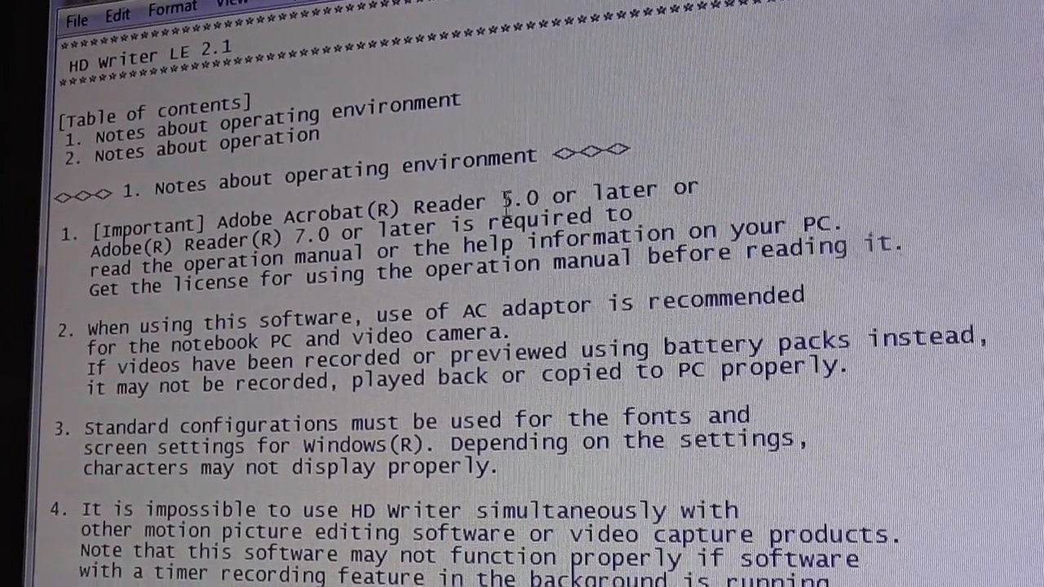
# Scroll the readme from the table of contents through operating environment notes into Notes about operation.
pyautogui.scroll(-3)
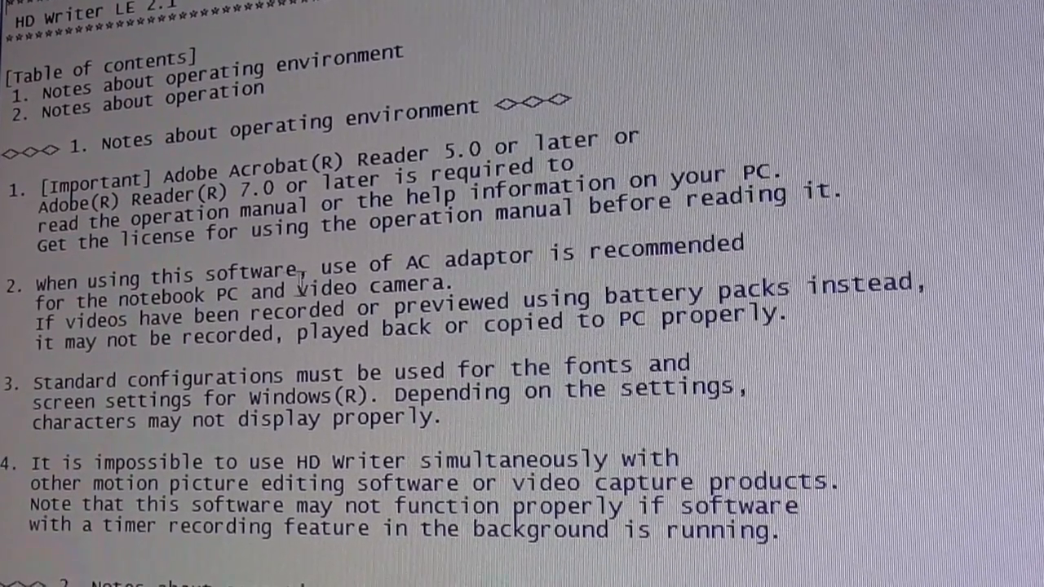
pyautogui.scroll(-3)
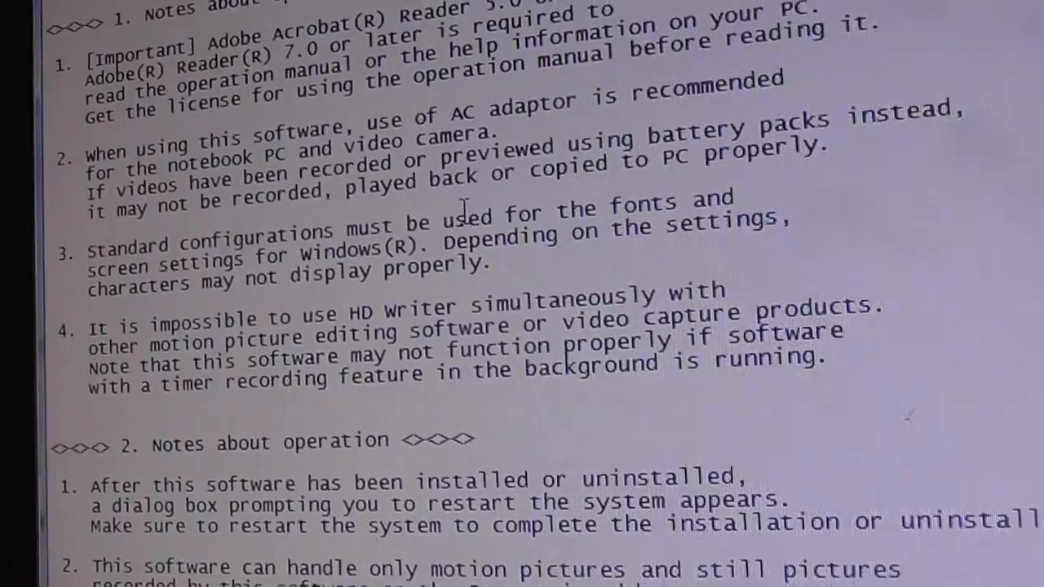
pyautogui.scroll(-3)
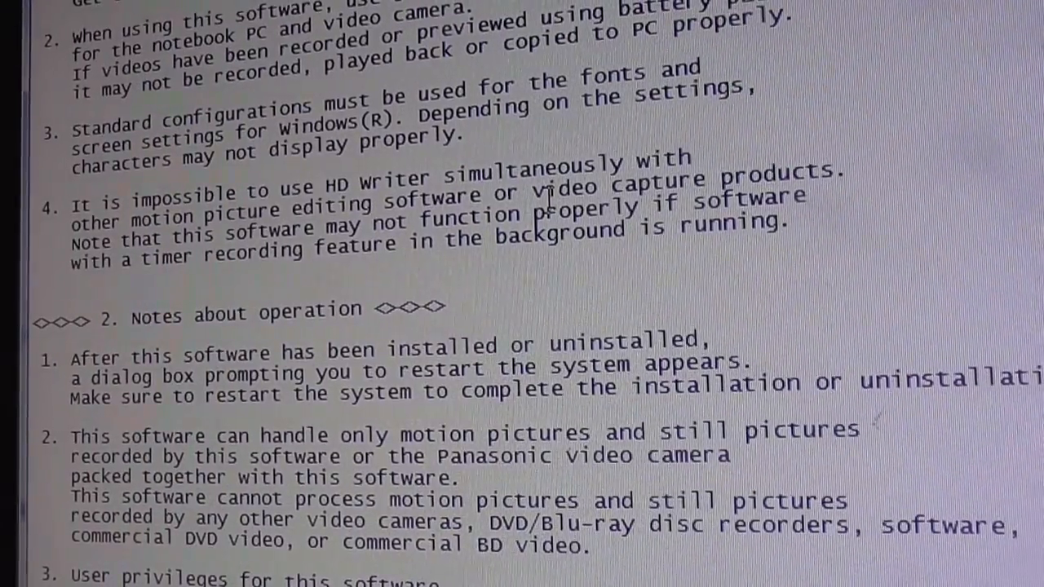
pyautogui.scroll(-3)
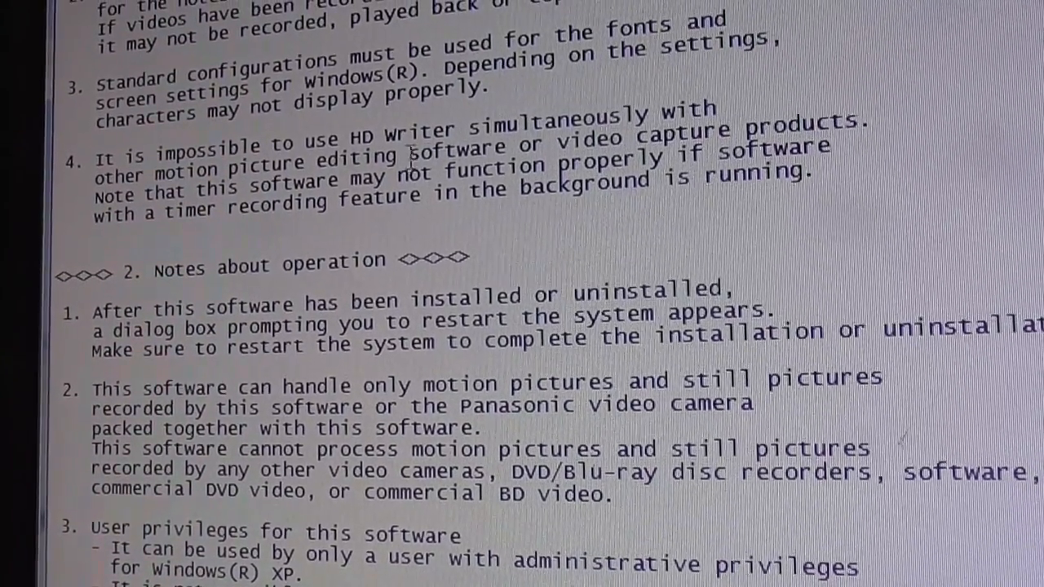
pyautogui.scroll(-3)
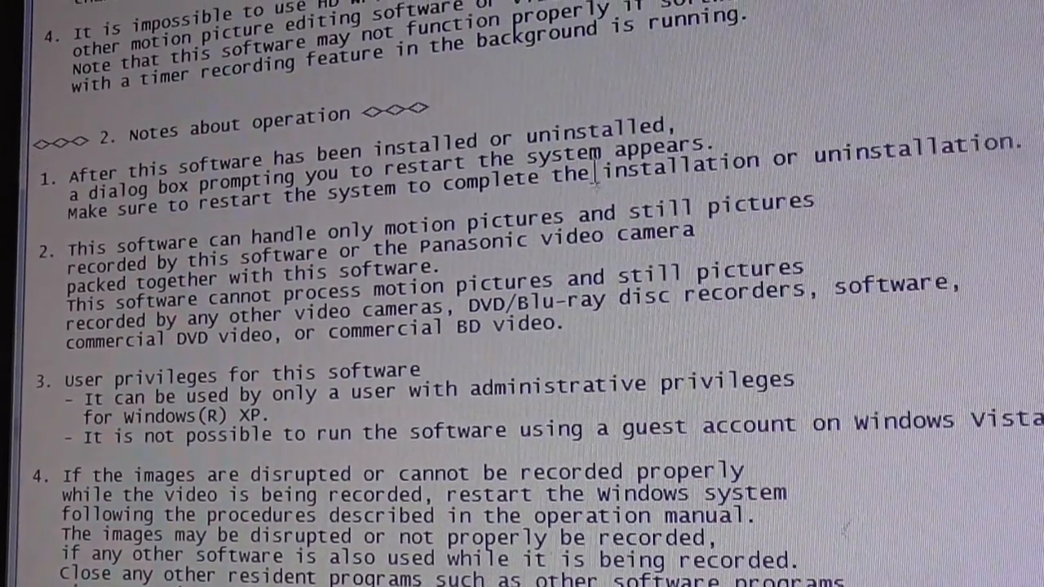
pyautogui.scroll(-3)
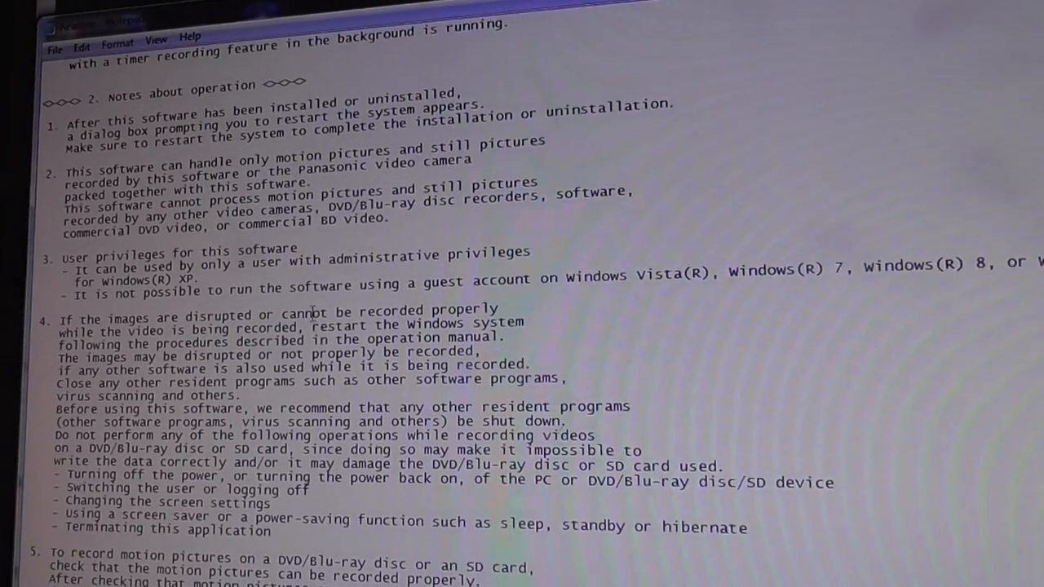
# Scroll the readme past operation items 5–7 down to the trademark notice at the end.
pyautogui.scroll(-3)
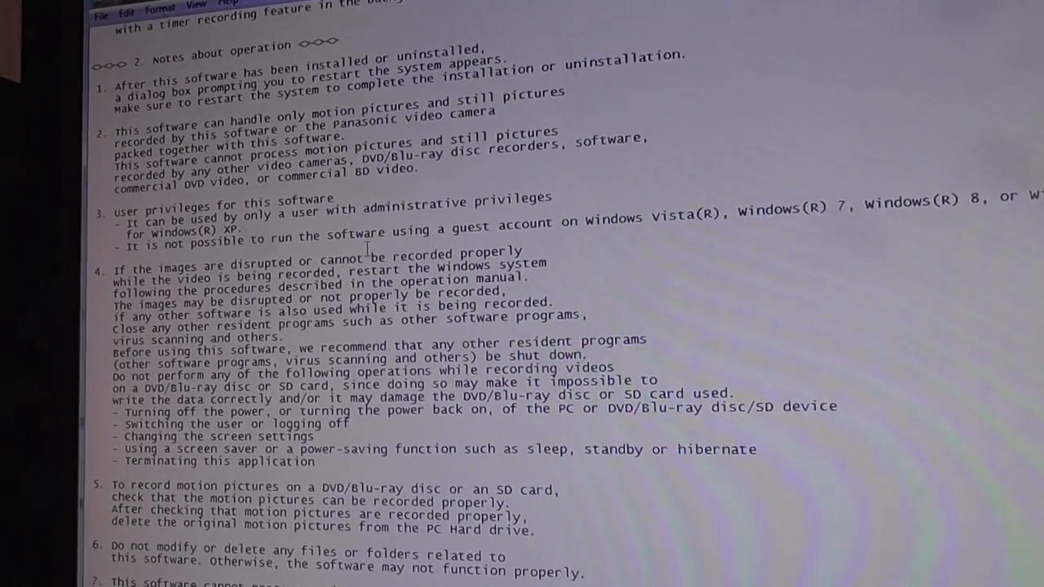
pyautogui.scroll(-3)
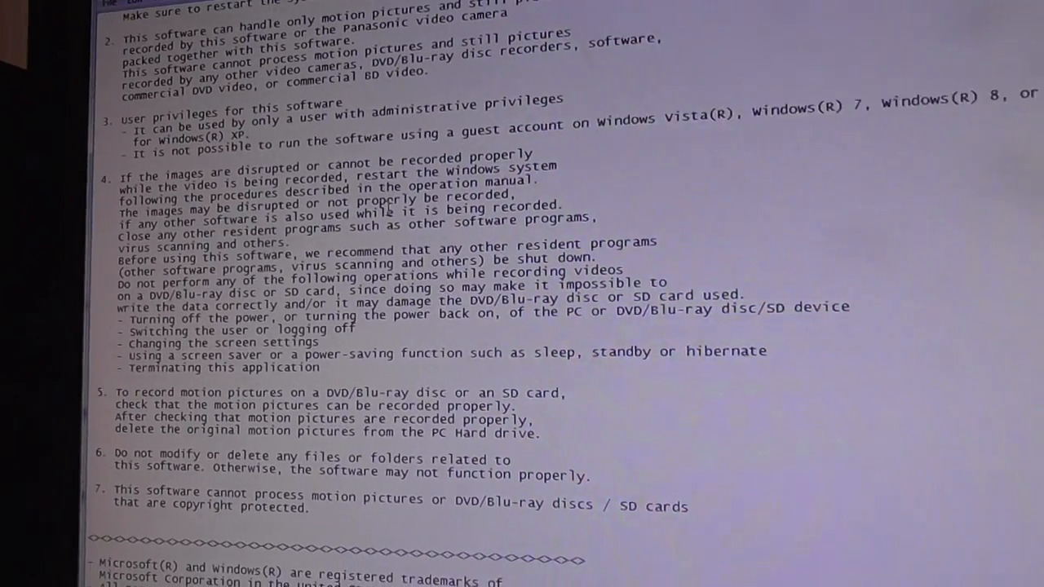
pyautogui.scroll(-3)
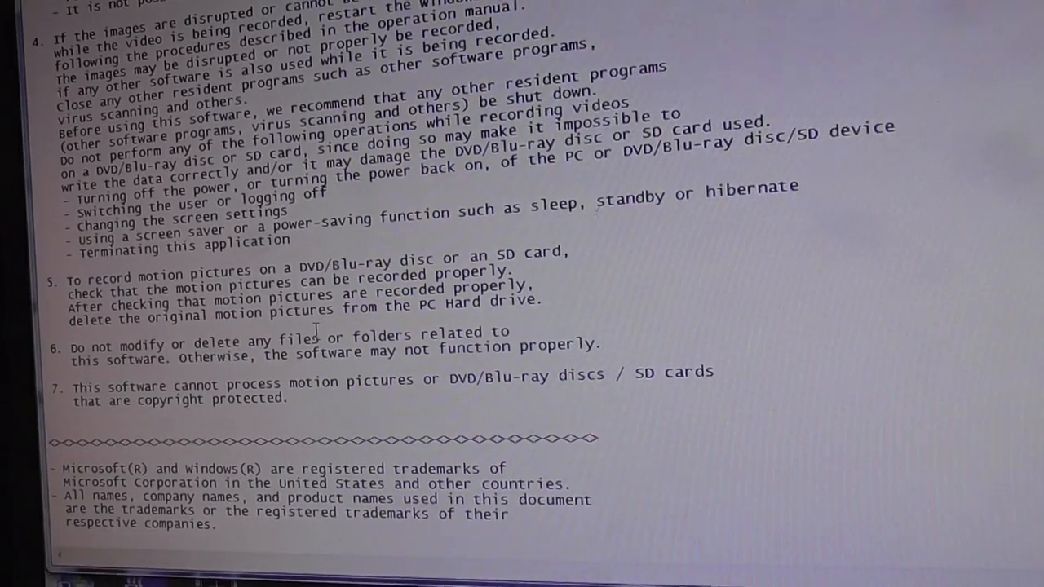
pyautogui.scroll(-3)
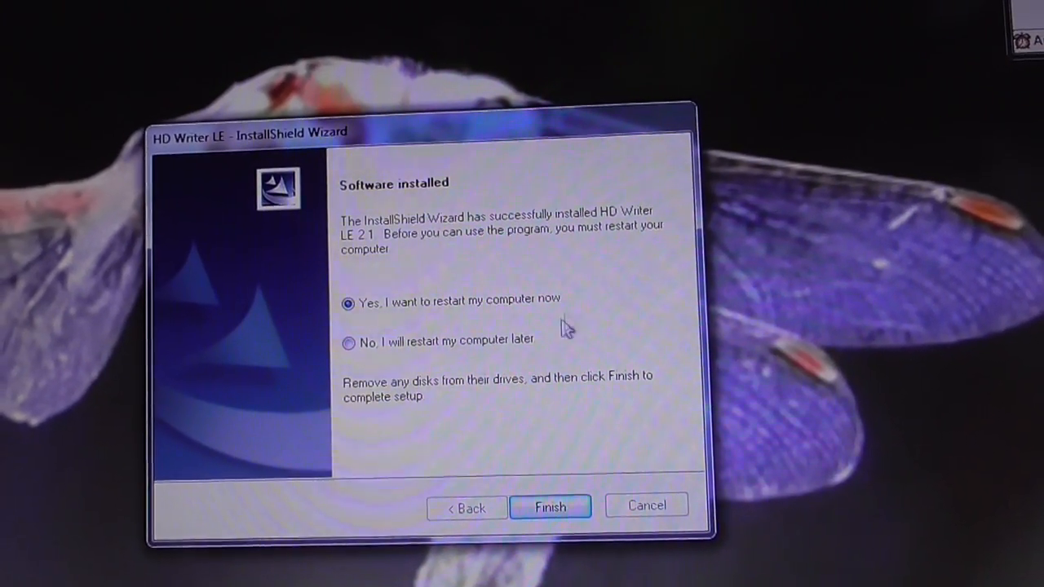
# Close the readme and reach the Software installed screen offering a restart.
pyautogui.click(549, 506)
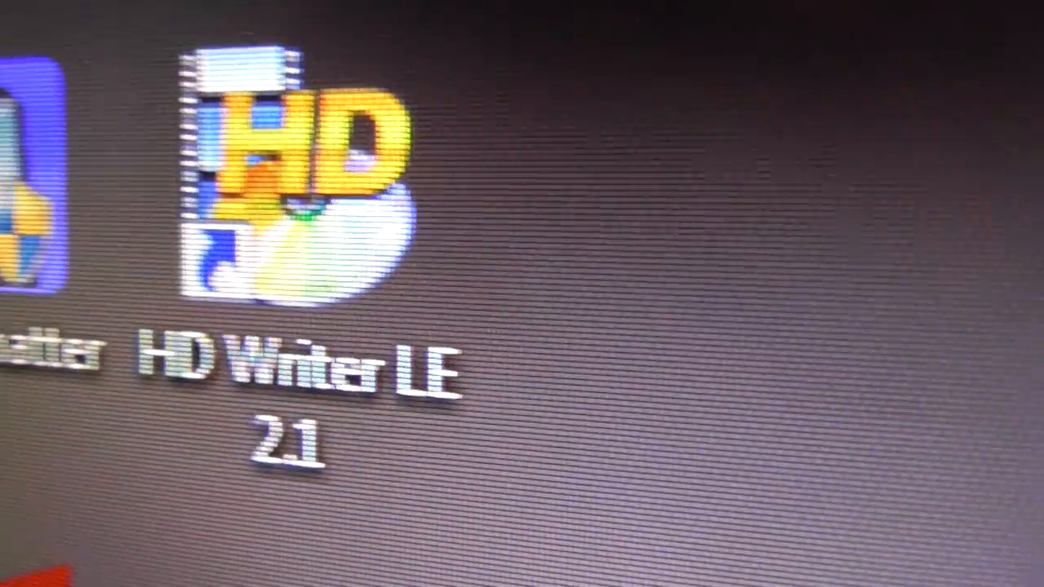